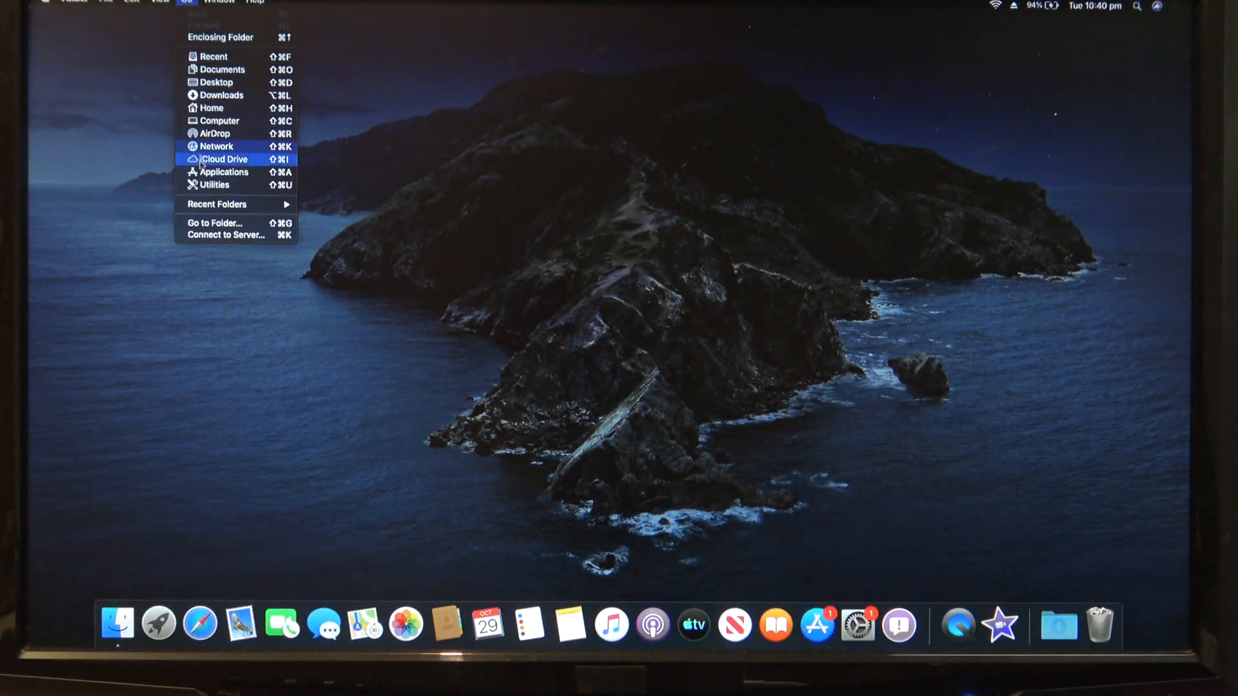
pyautogui.moveTo(219, 121)
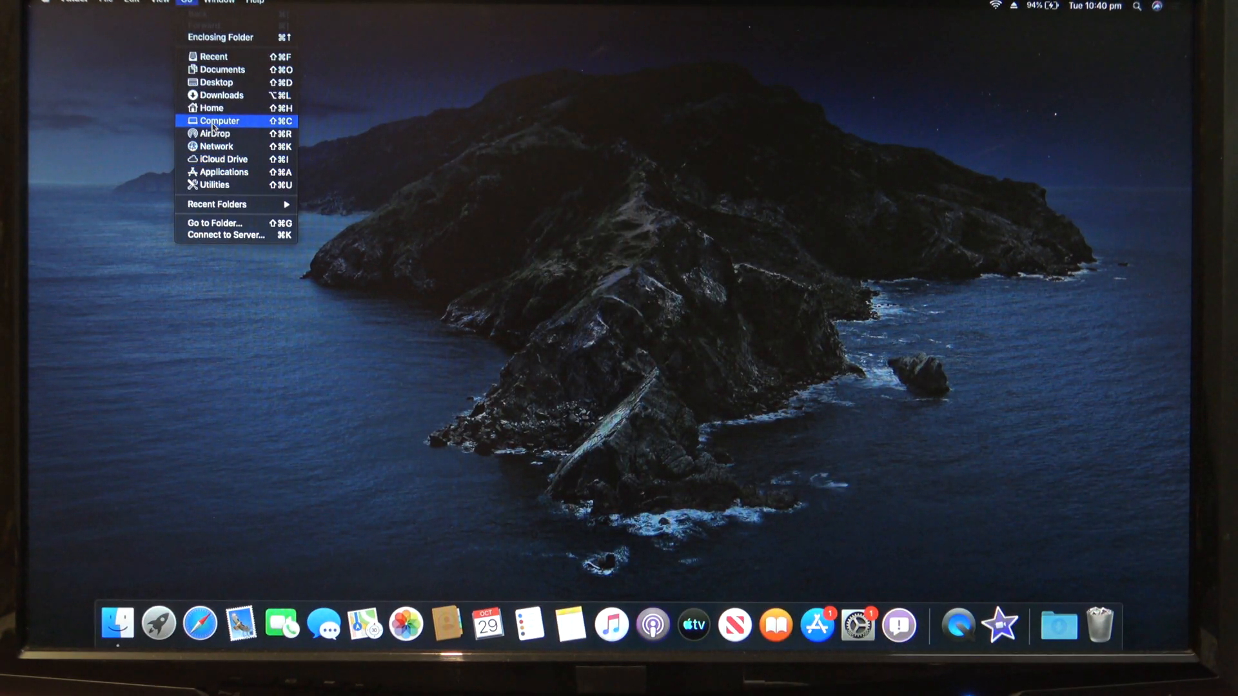
# Show the Computer location and select the connected iPhone under Locations in the sidebar
pyautogui.click(219, 122)
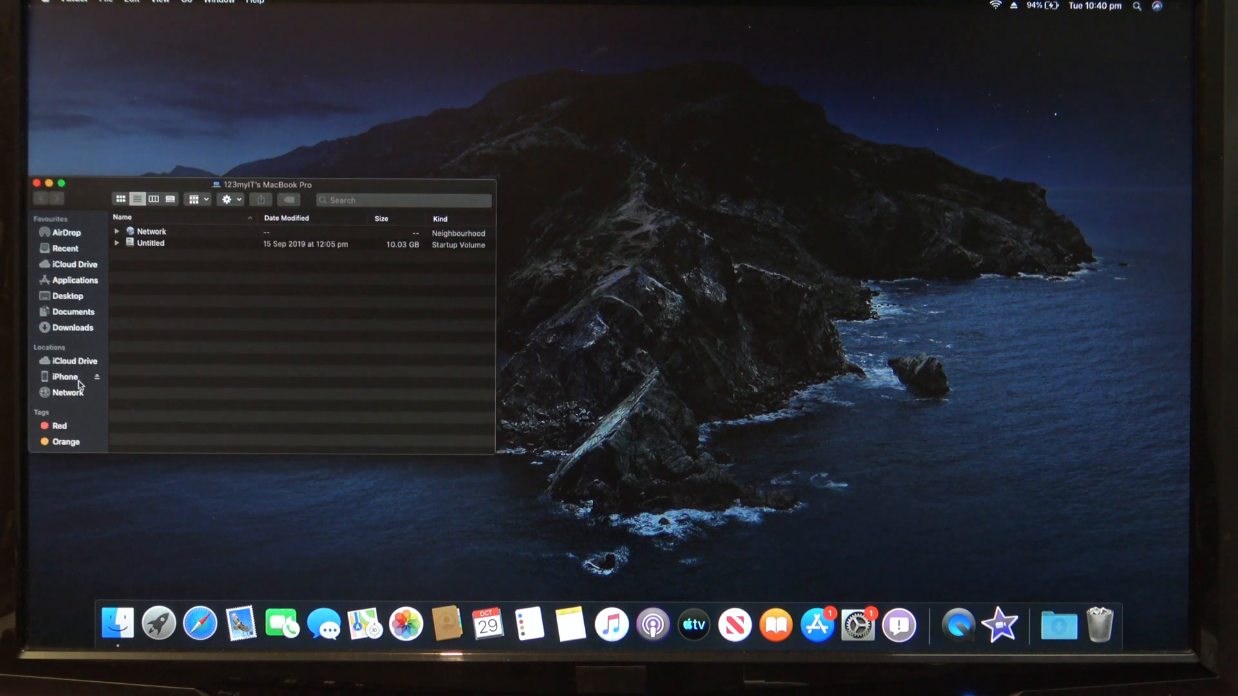
pyautogui.click(64, 377)
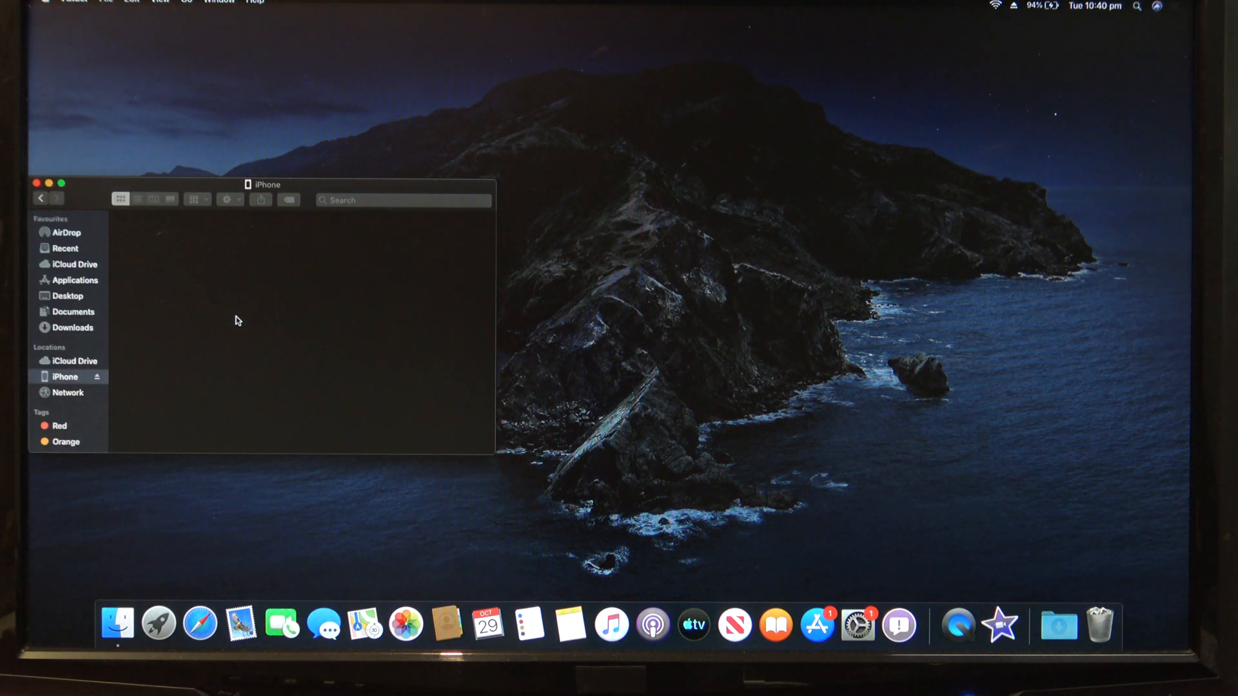
# Dismiss the update server error and confirm Restore and Update to erase the iPhone
pyautogui.click(227, 326)
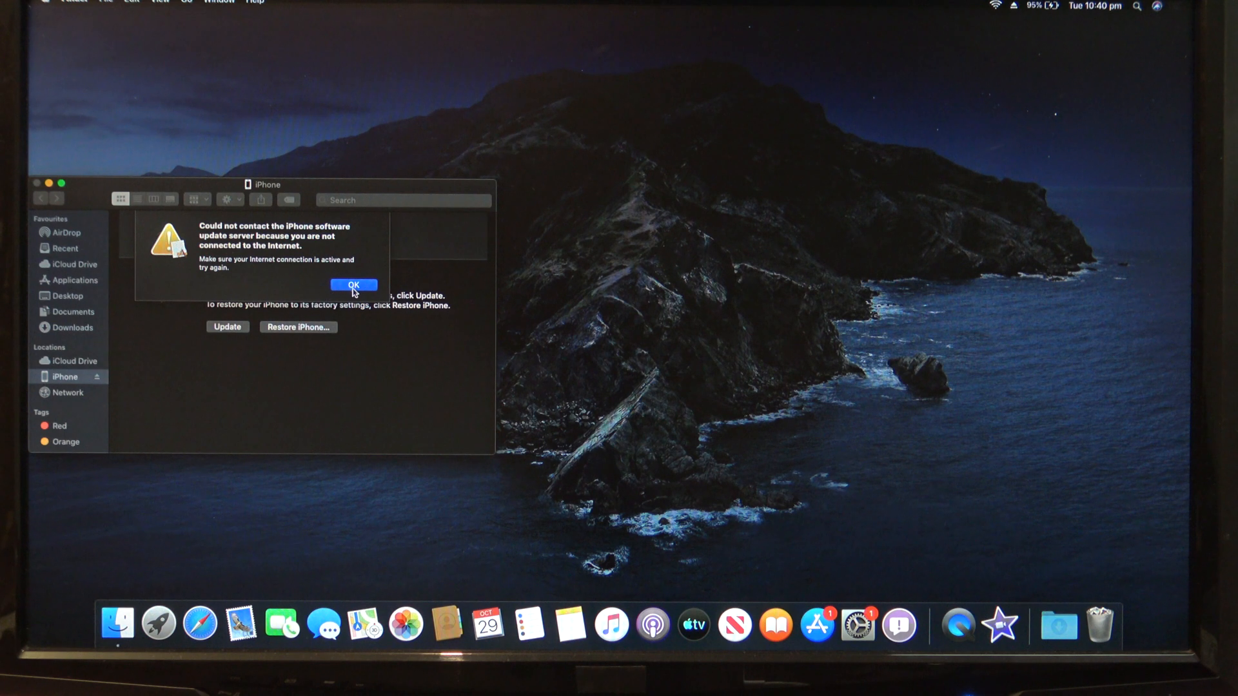
pyautogui.click(353, 285)
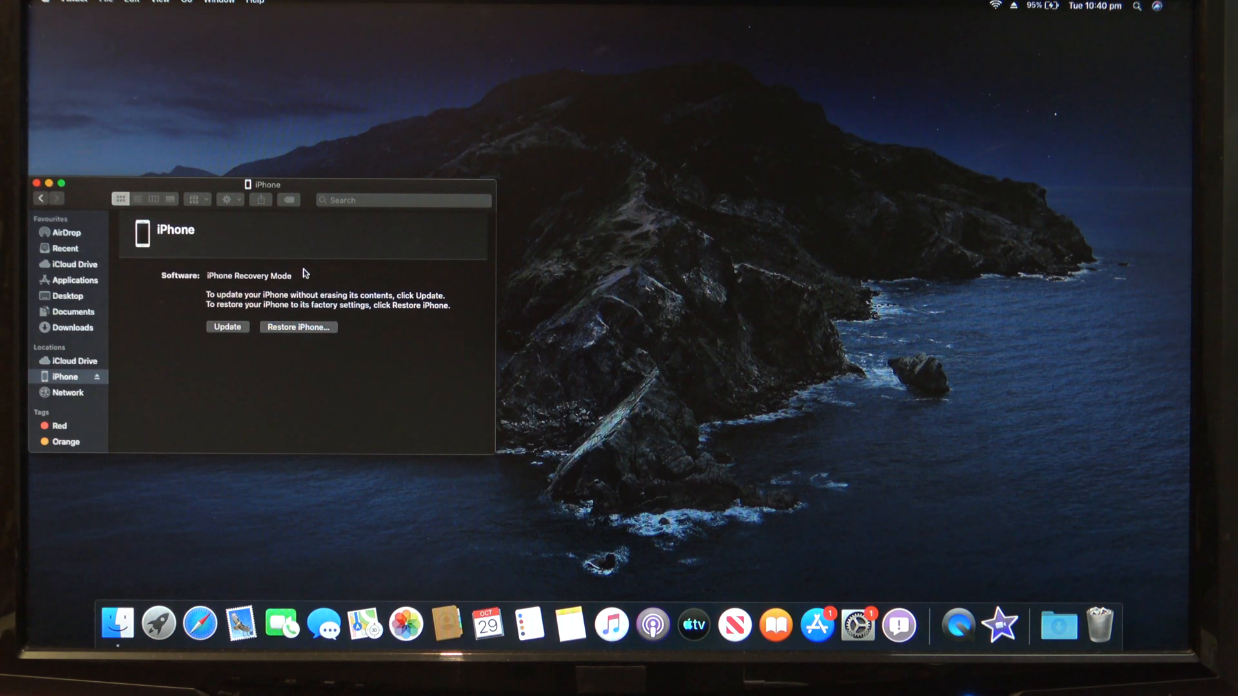
pyautogui.click(298, 326)
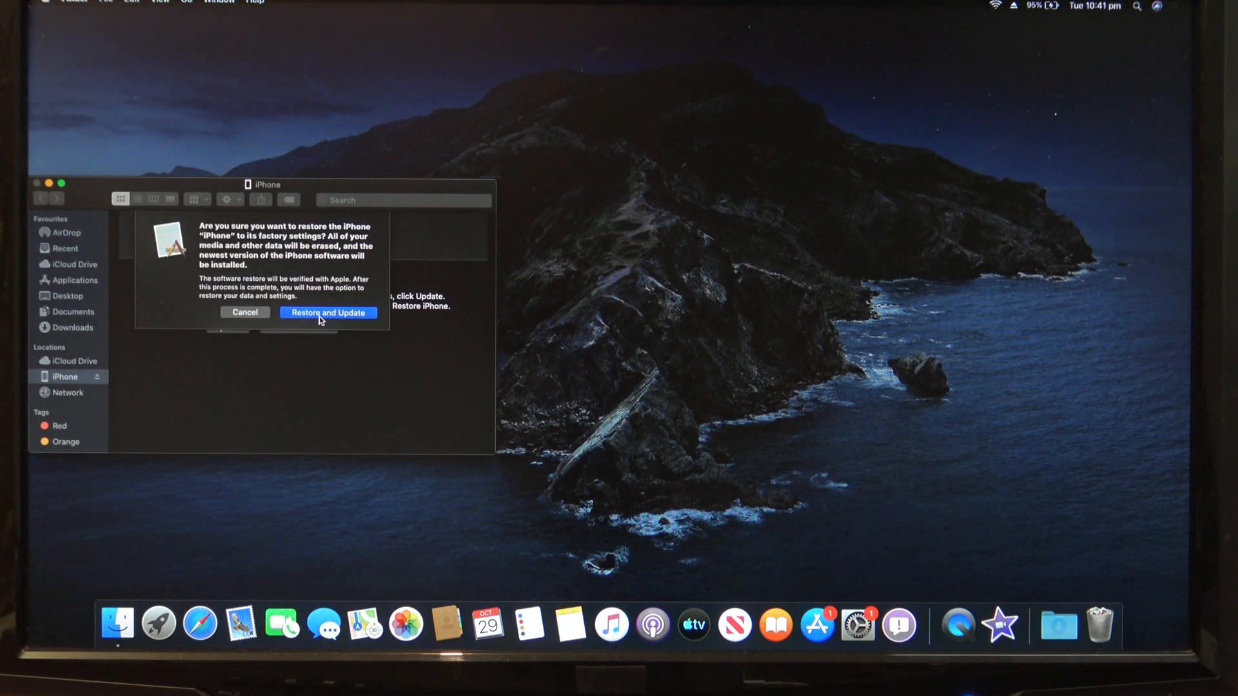
pyautogui.click(326, 313)
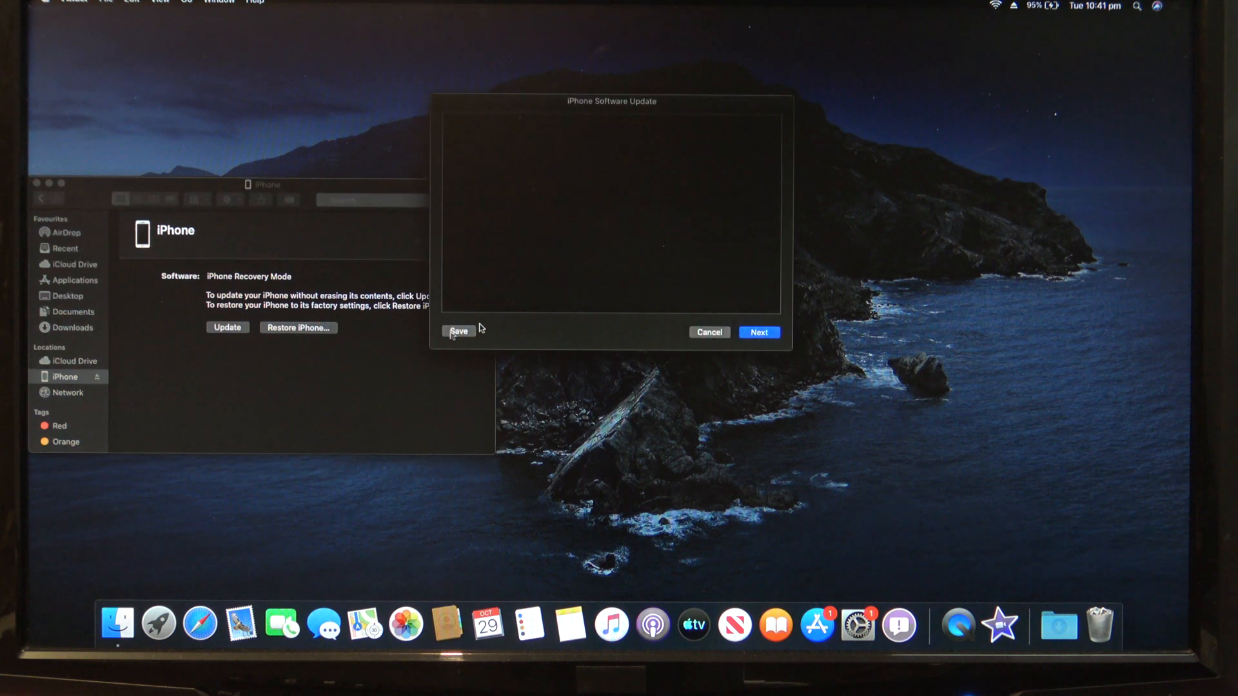
# Continue to the iPhone software licence and agree to it
pyautogui.click(757, 331)
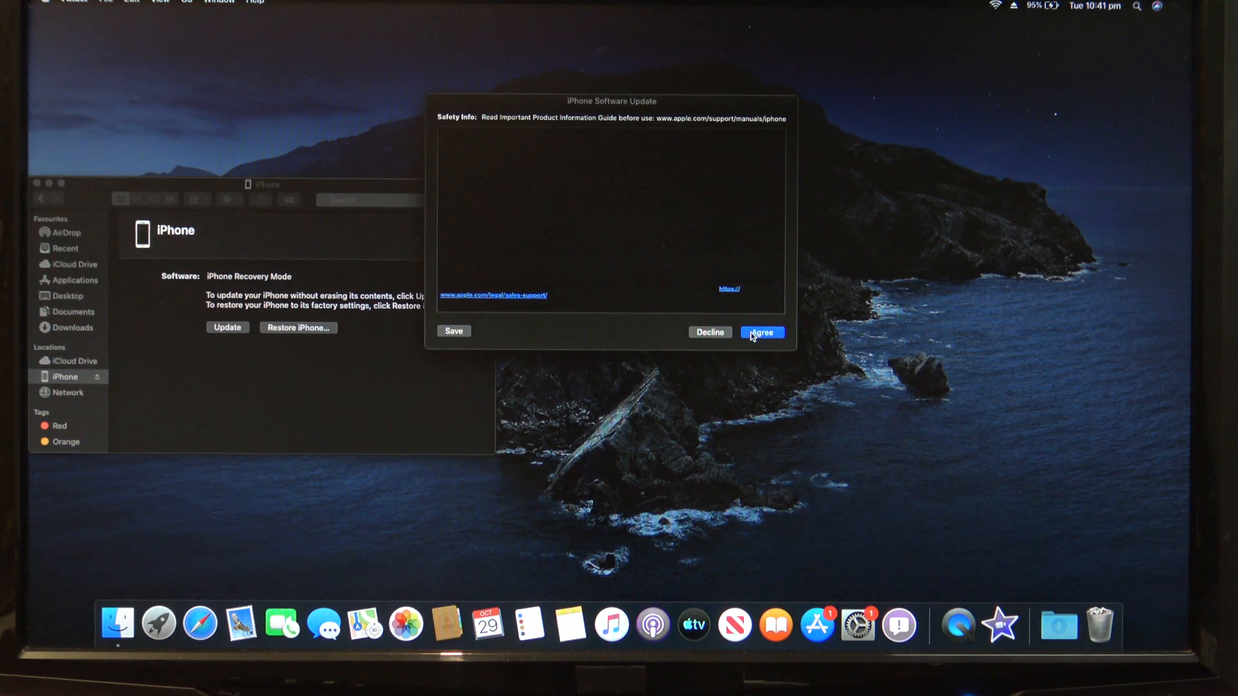
pyautogui.click(760, 333)
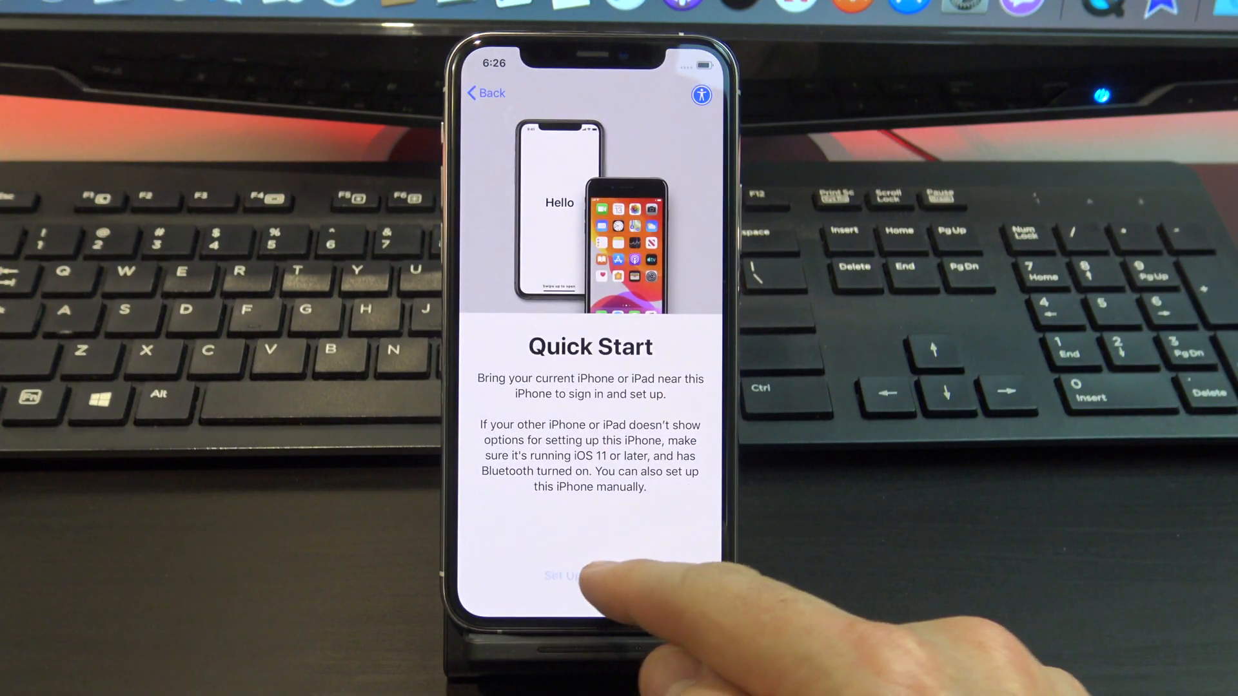
# Set up manually, accept Data & Privacy, and choose Don't Use Passcode
pyautogui.click(569, 575)
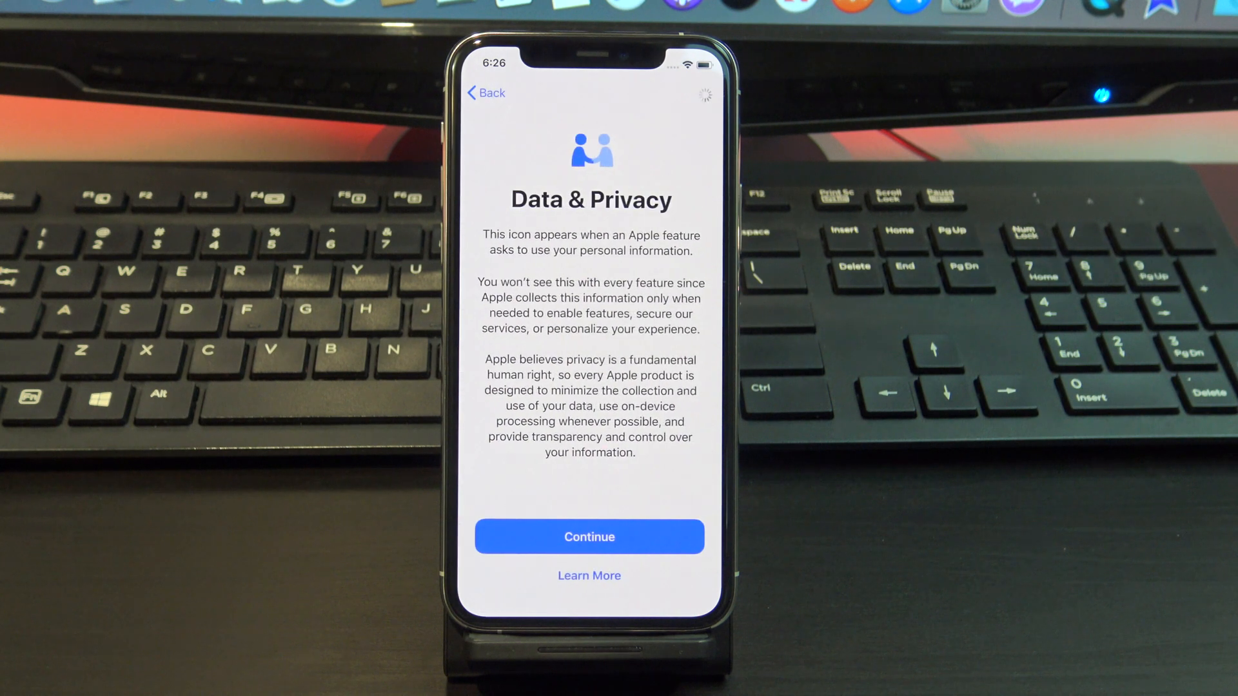
pyautogui.click(589, 536)
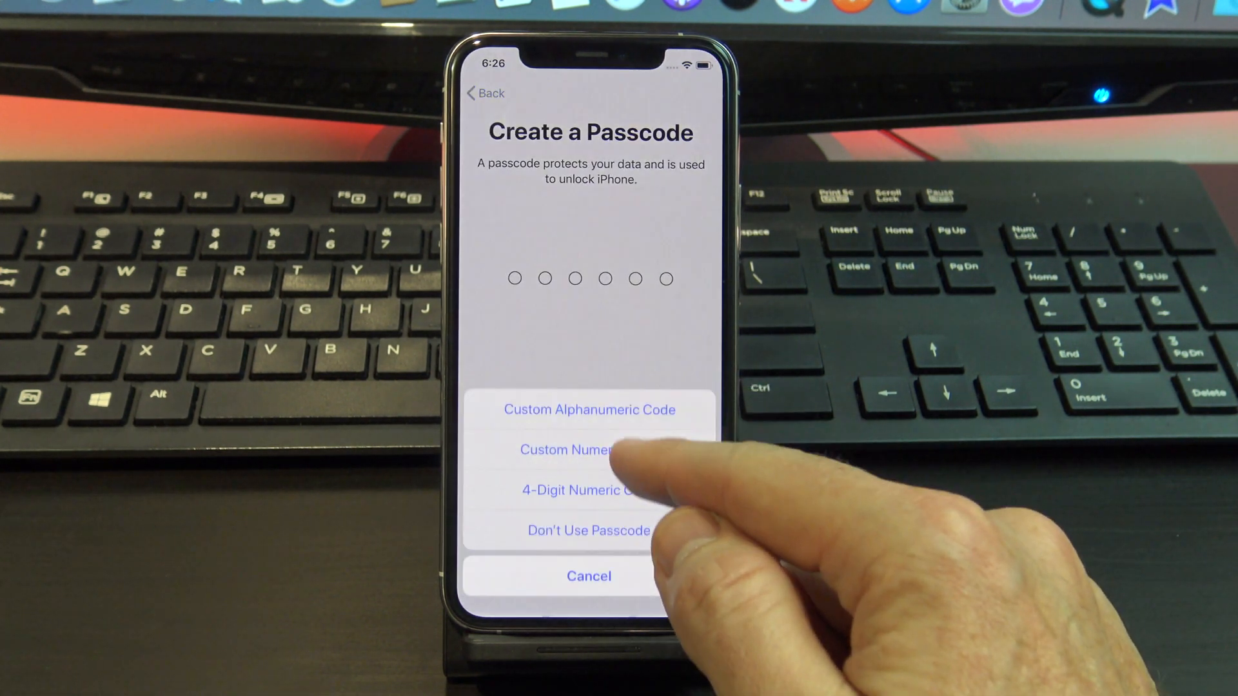
pyautogui.click(587, 530)
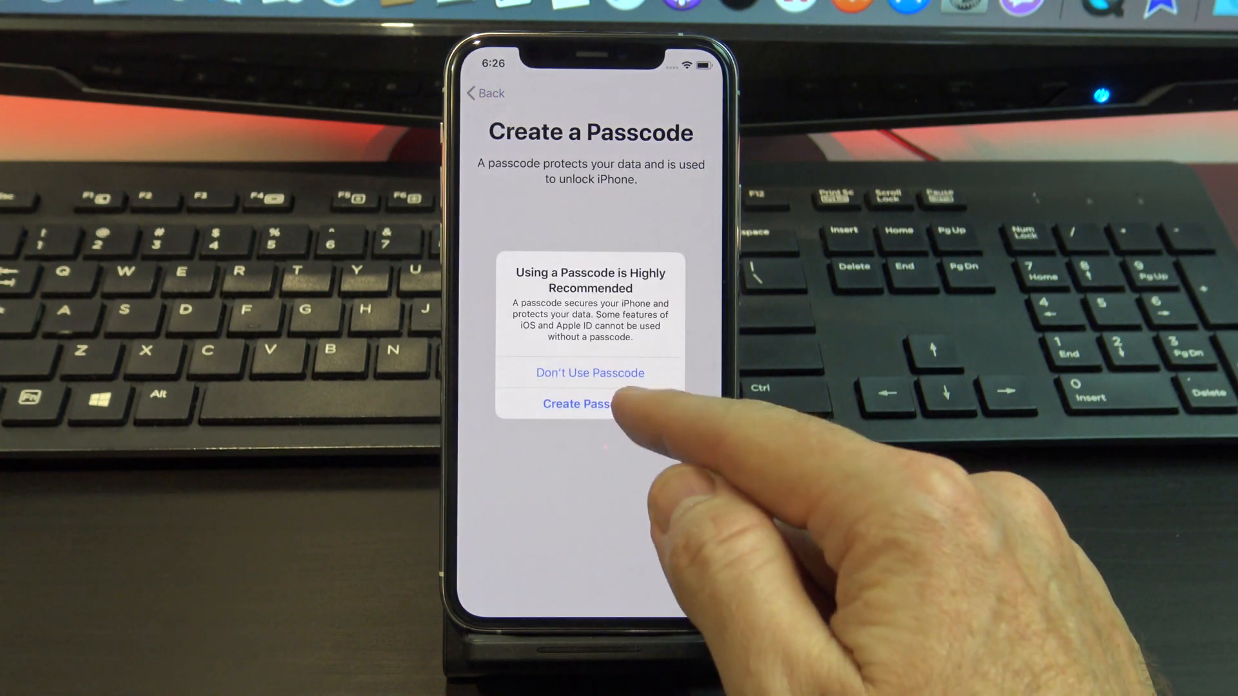
pyautogui.click(589, 373)
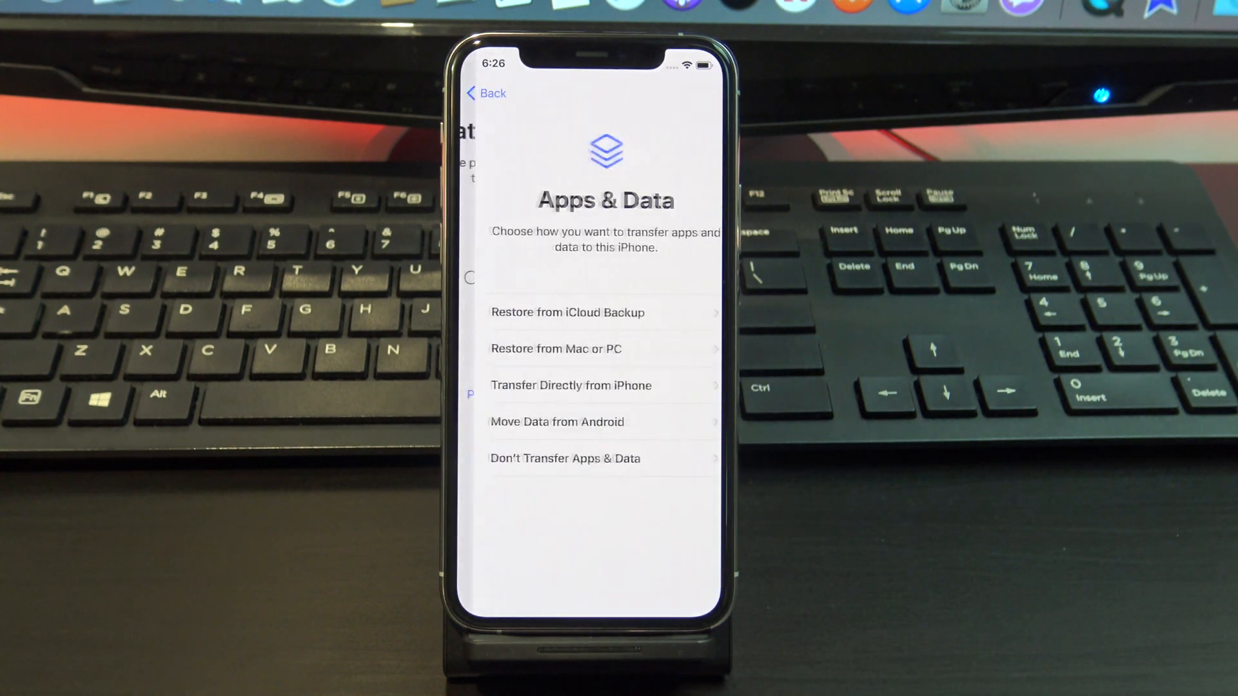
# Skip transferring apps and data, decline an Apple ID, and accept express settings
pyautogui.click(568, 312)
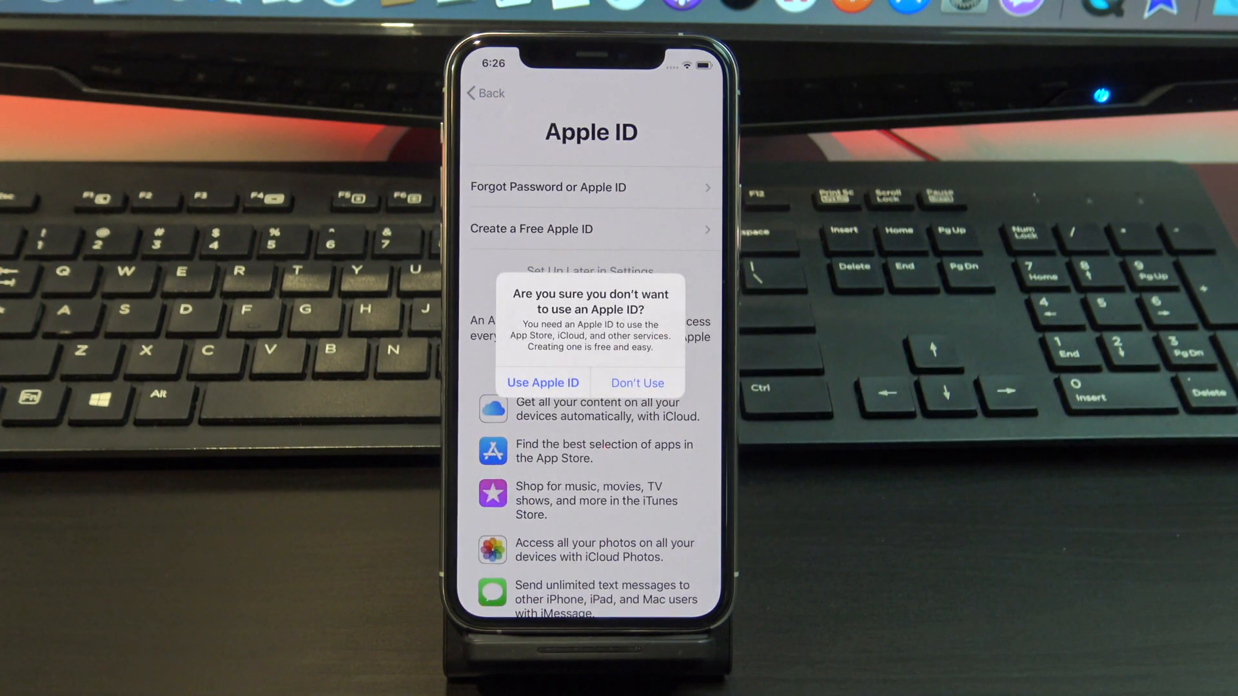
pyautogui.click(636, 383)
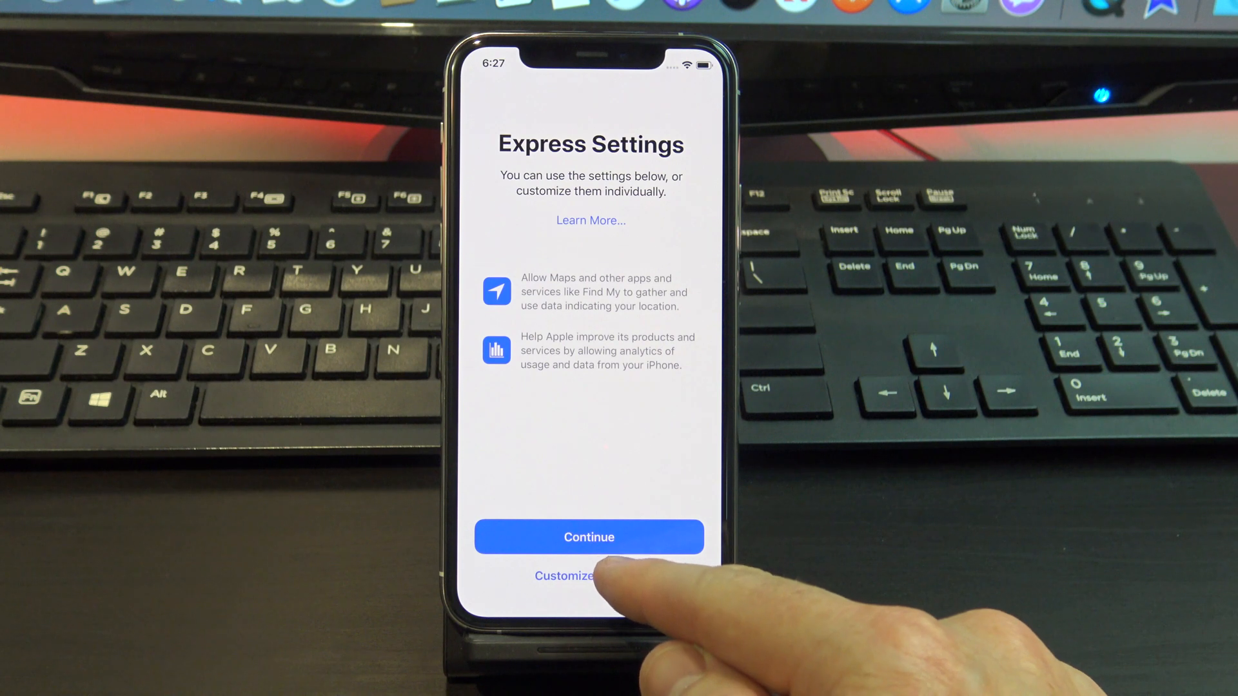
pyautogui.click(588, 536)
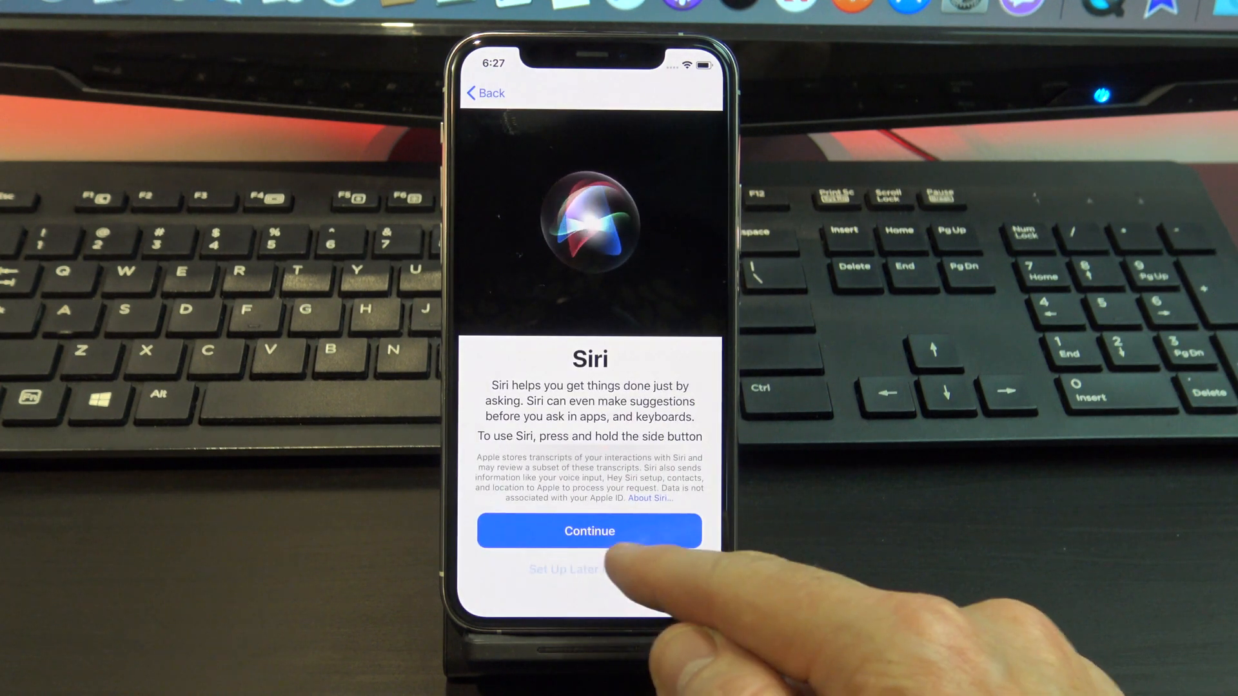
# Pass the Siri, Screen Time and True Tone screens to reach Go Home
pyautogui.click(589, 530)
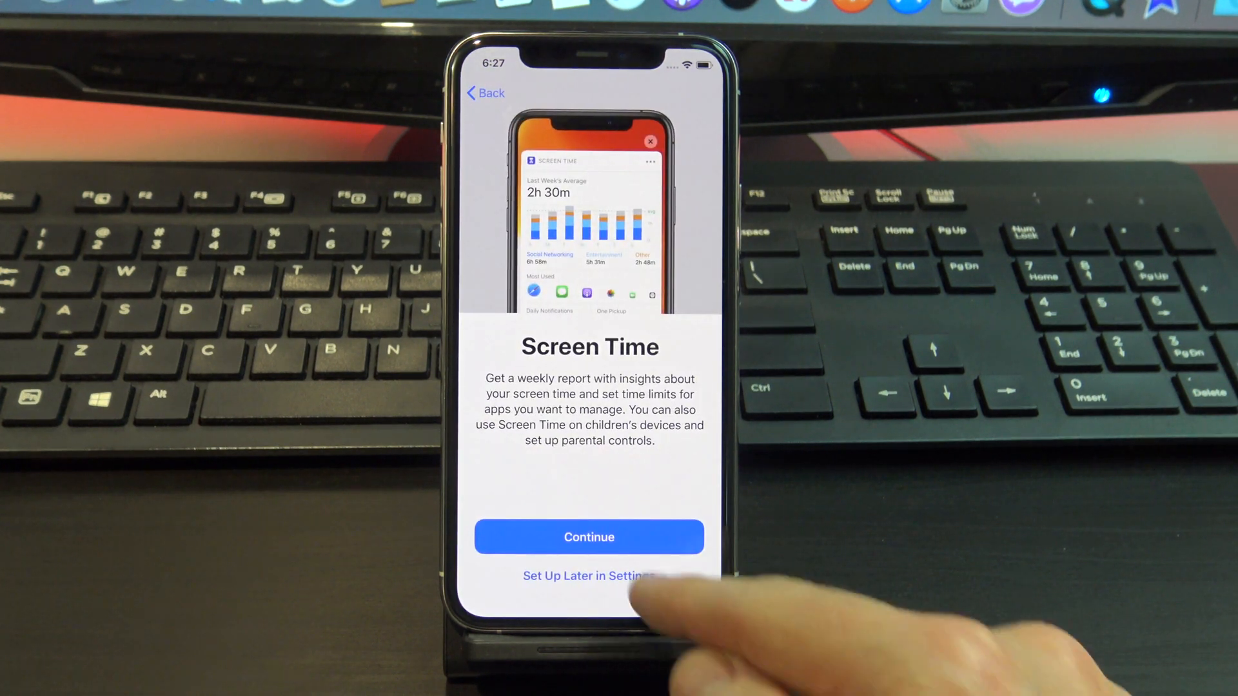
pyautogui.click(588, 536)
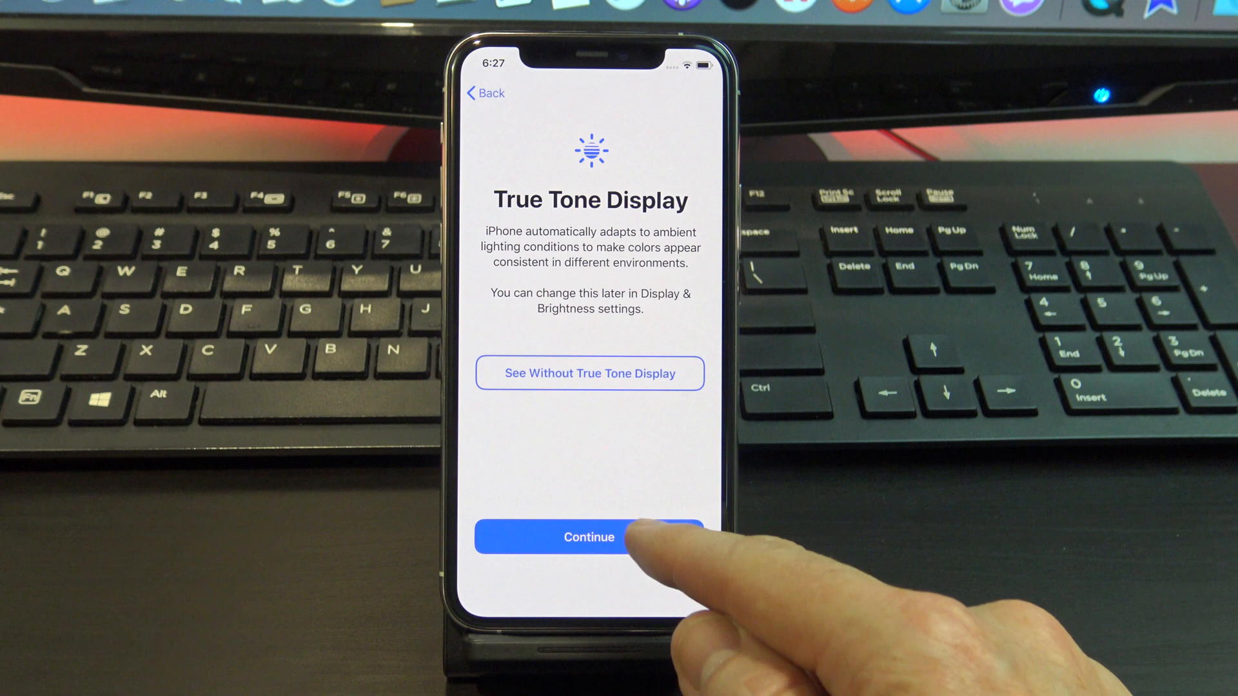
pyautogui.click(588, 537)
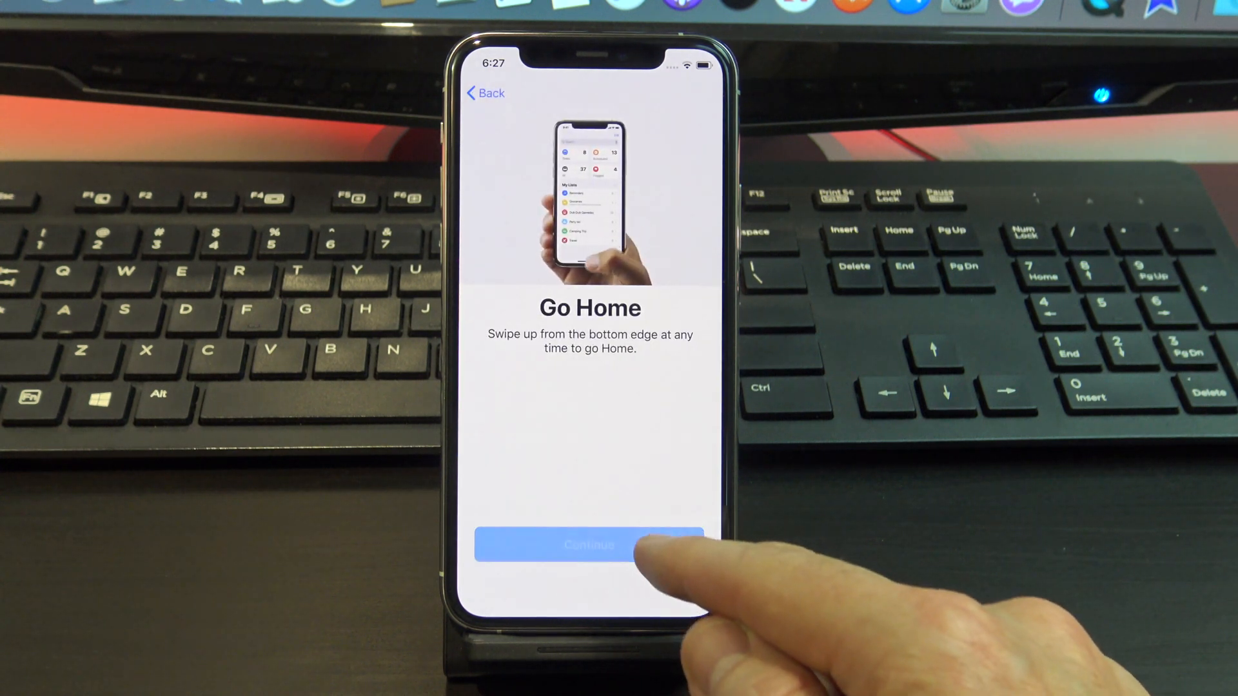